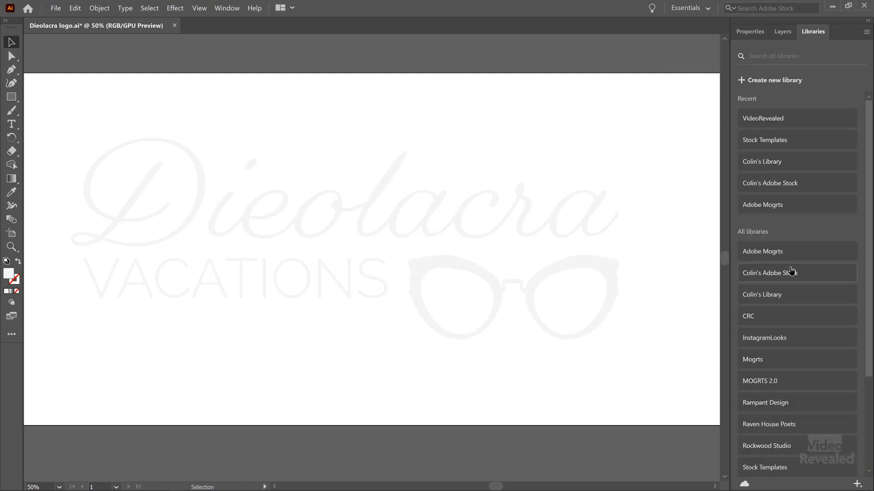
Browse the Adobe Stock library's videos and the VideoRevealed library's contents
{"action": "left_click", "coordinate": [770, 272]}
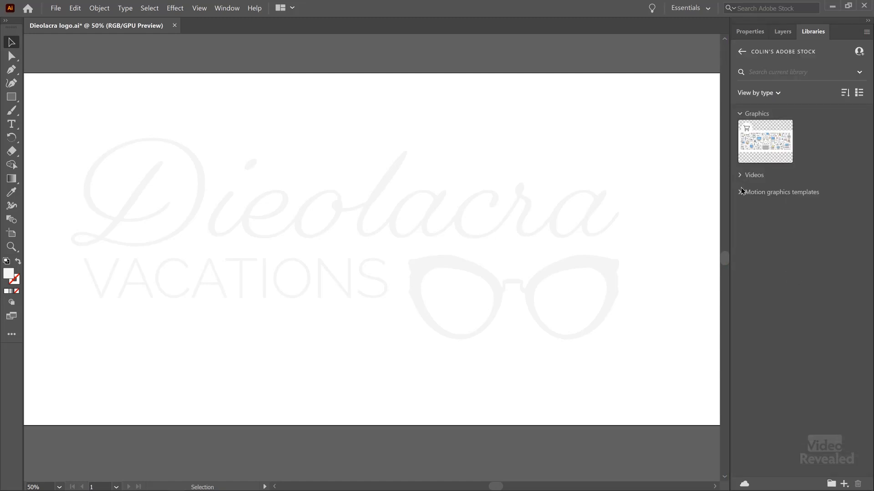
{"action": "left_click", "coordinate": [740, 175]}
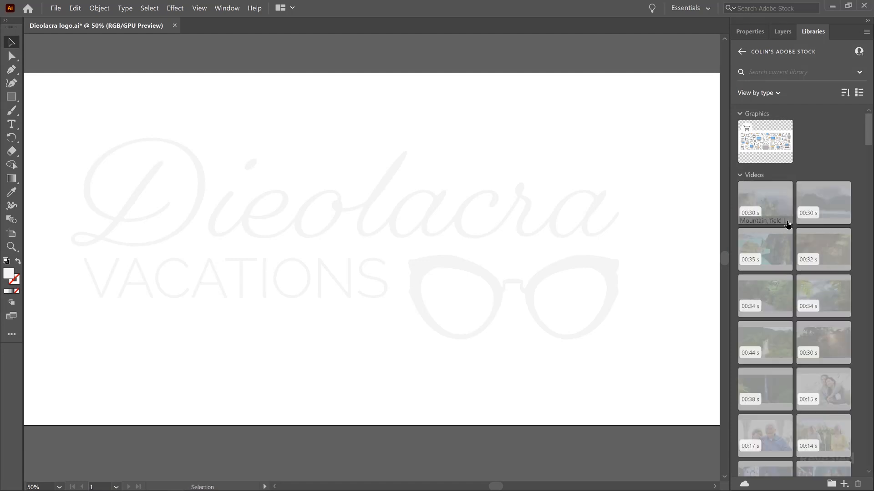
{"action": "scroll", "scroll_direction": "down", "scroll_amount": 3}
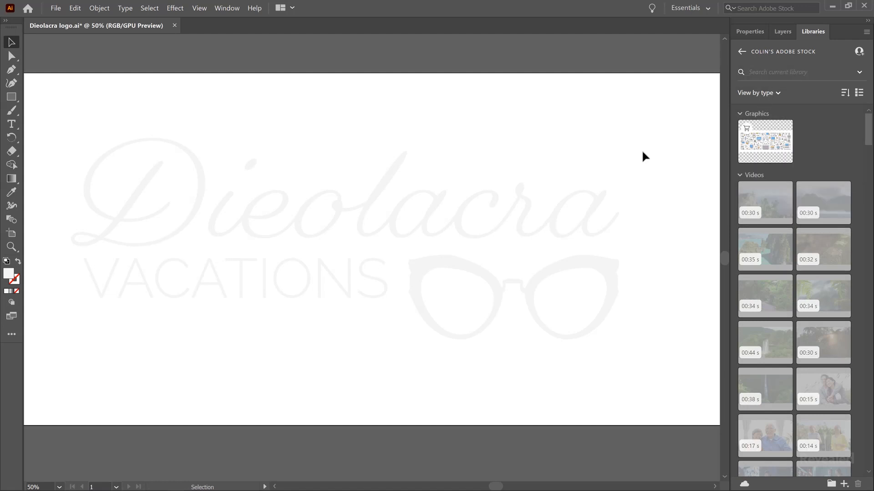
{"action": "left_click", "coordinate": [743, 52]}
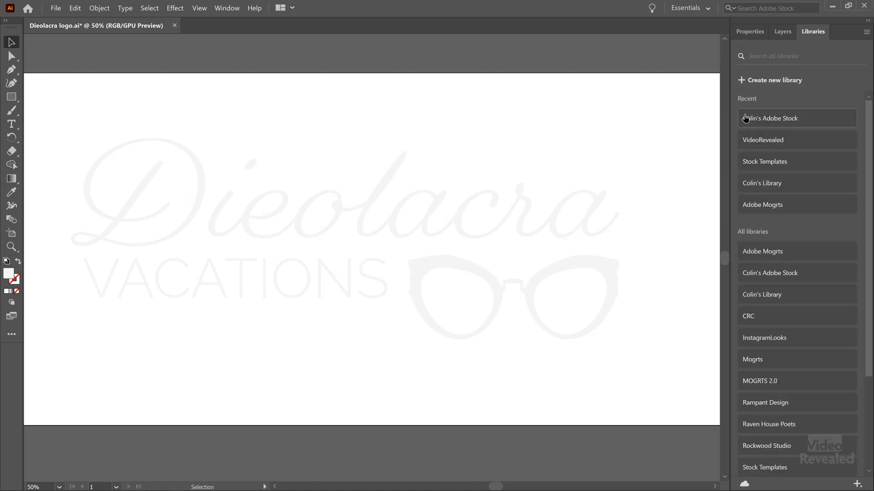
{"action": "left_click", "coordinate": [763, 139]}
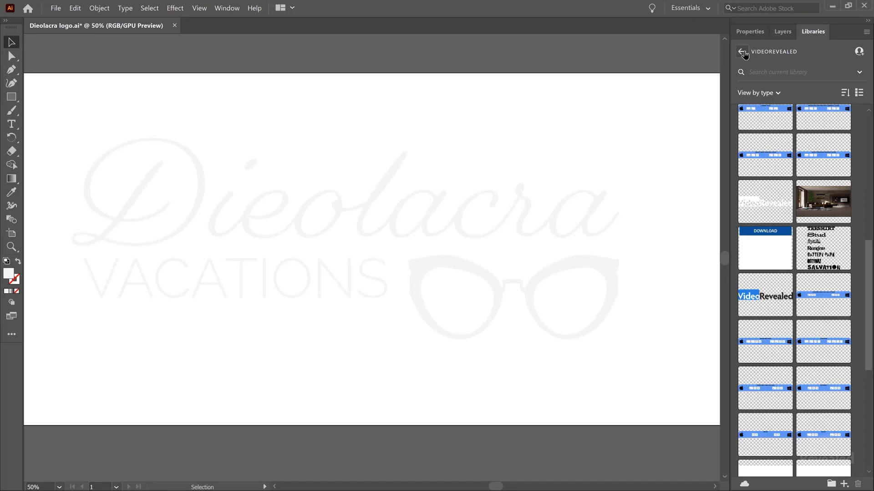
{"action": "left_click", "coordinate": [742, 52]}
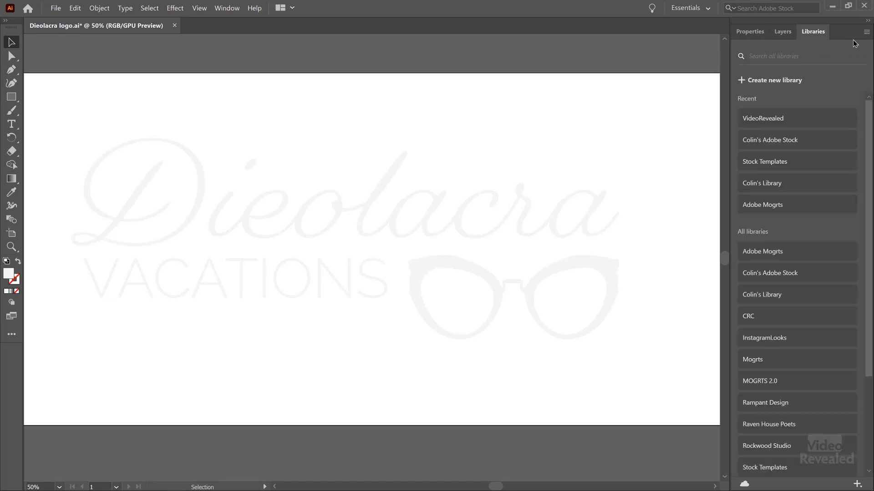
Browse shared and public libraries to follow, accepting the website's cookies
{"action": "left_click", "coordinate": [866, 32]}
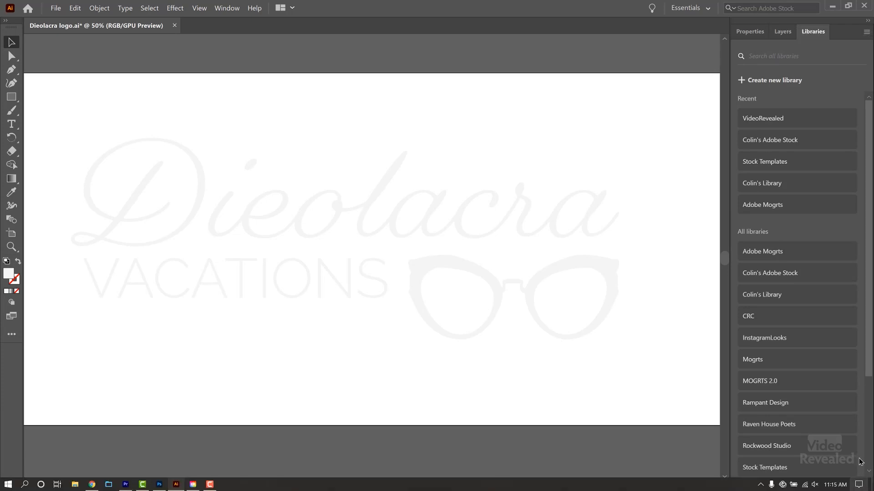
{"action": "left_click", "coordinate": [868, 483]}
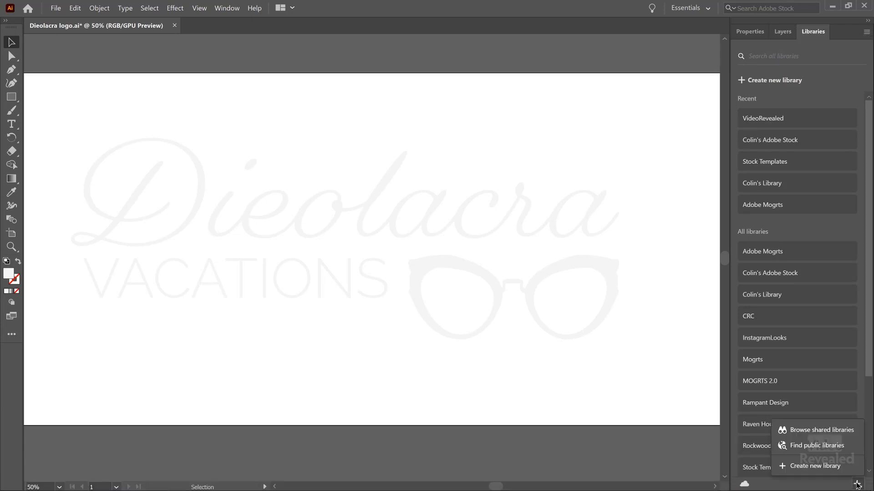
{"action": "mouse_move", "coordinate": [857, 483]}
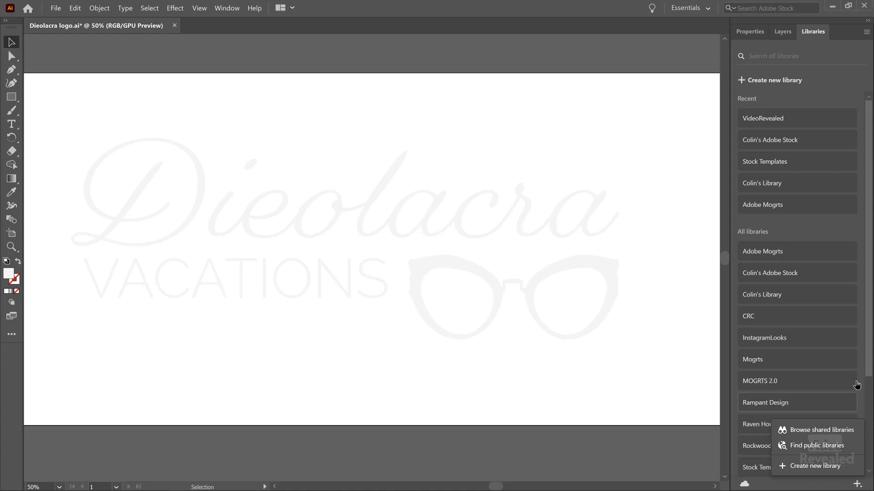
{"action": "mouse_move", "coordinate": [871, 368]}
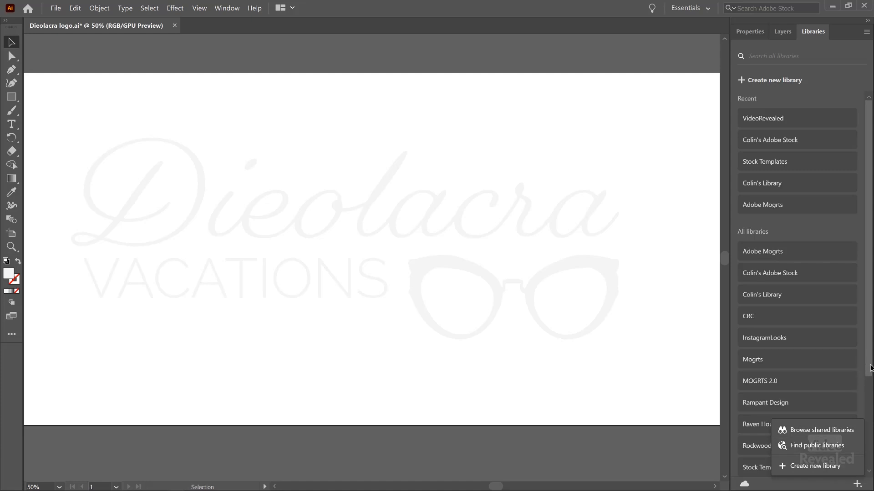
{"action": "scroll", "scroll_direction": "down", "scroll_amount": 3}
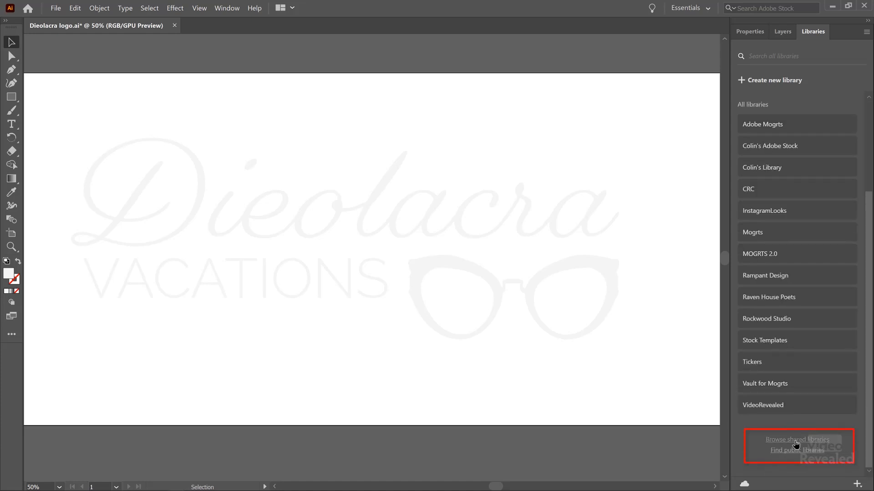
{"action": "left_click", "coordinate": [797, 440]}
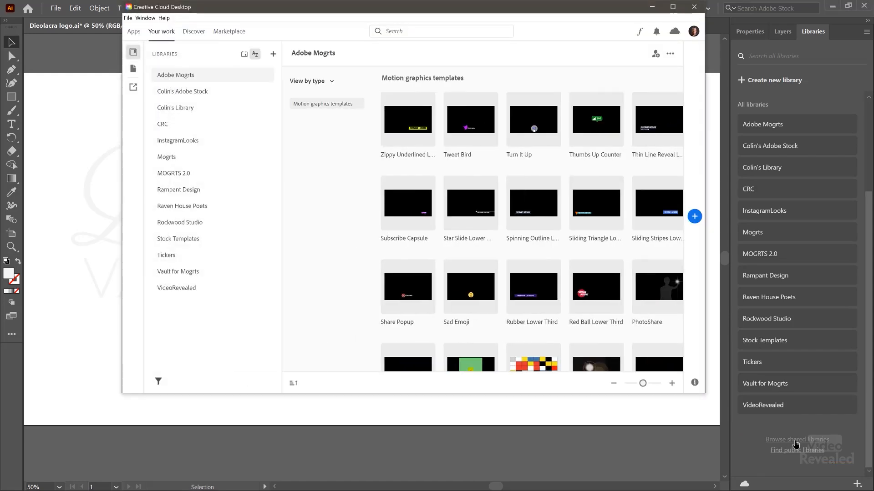
{"action": "left_click", "coordinate": [796, 440]}
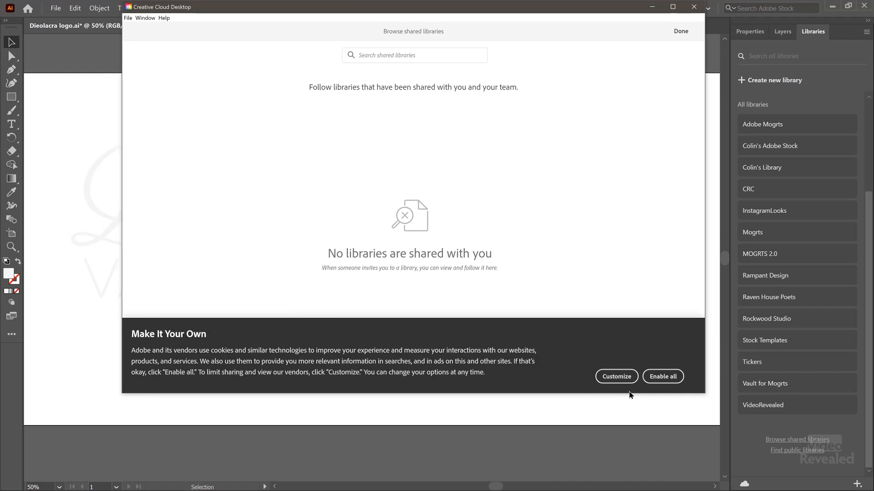
{"action": "left_click", "coordinate": [662, 376]}
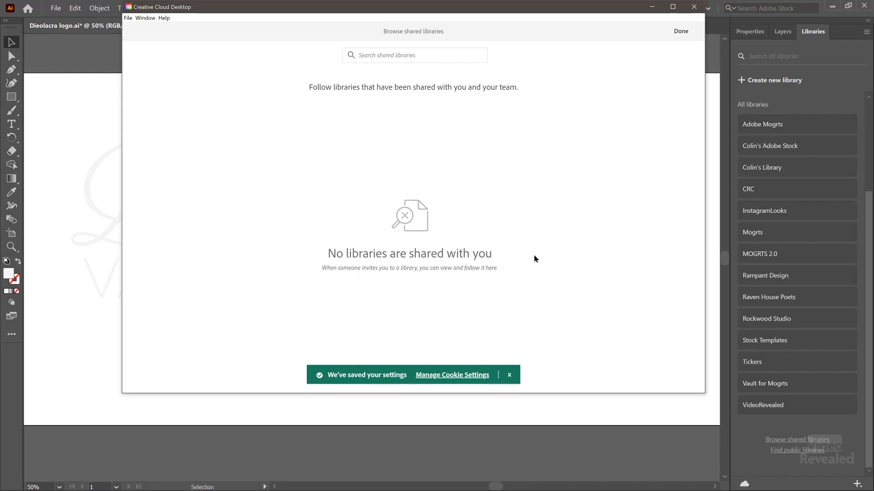
{"action": "left_click", "coordinate": [509, 375]}
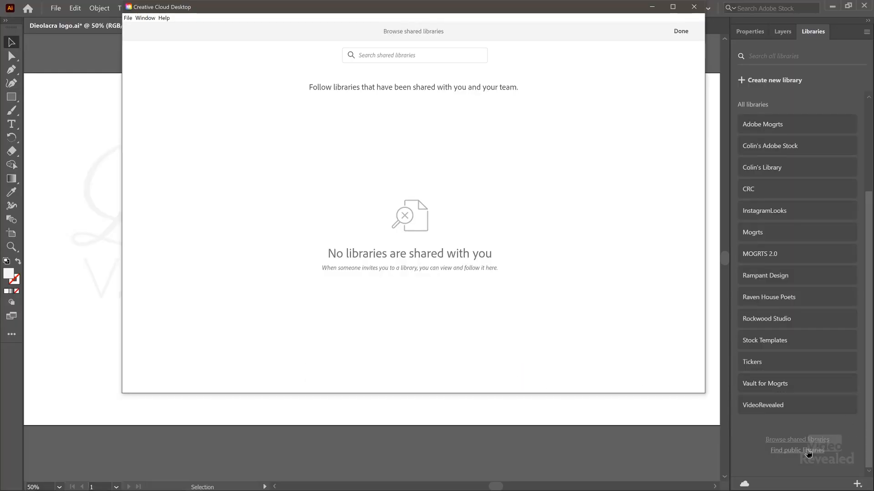
{"action": "left_click", "coordinate": [681, 31]}
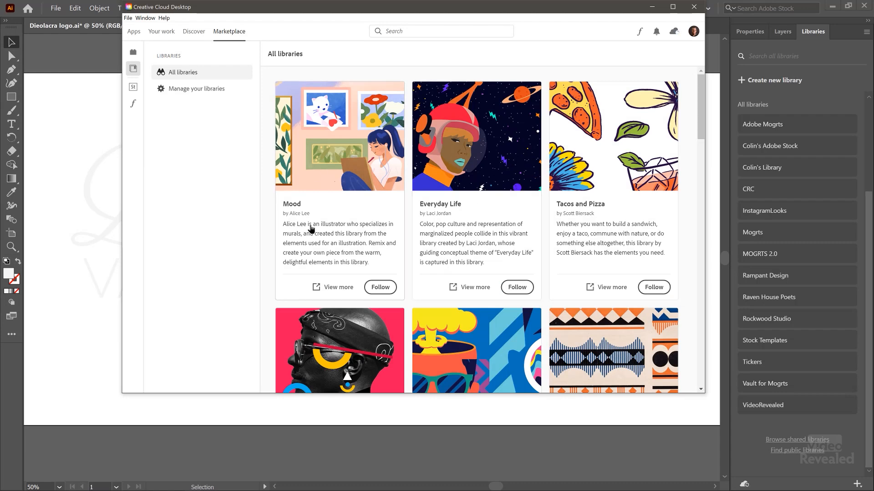
{"action": "mouse_move", "coordinate": [405, 160]}
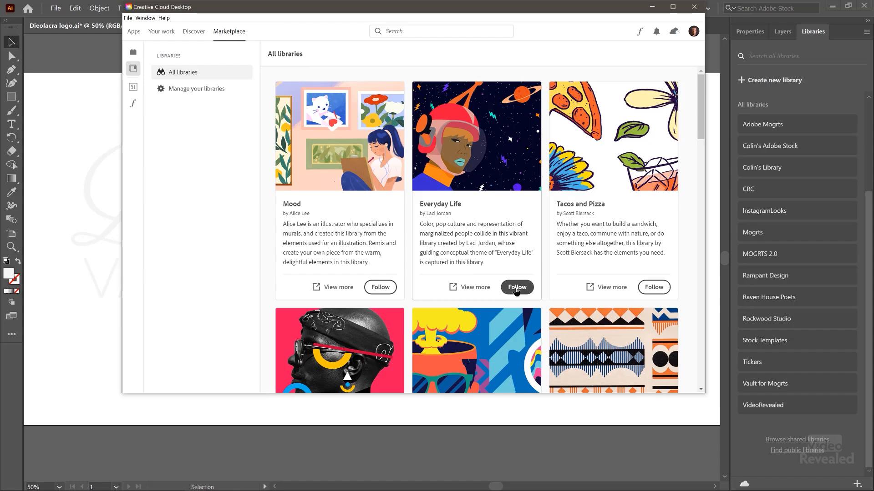
{"action": "scroll", "scroll_direction": "down", "scroll_amount": 3}
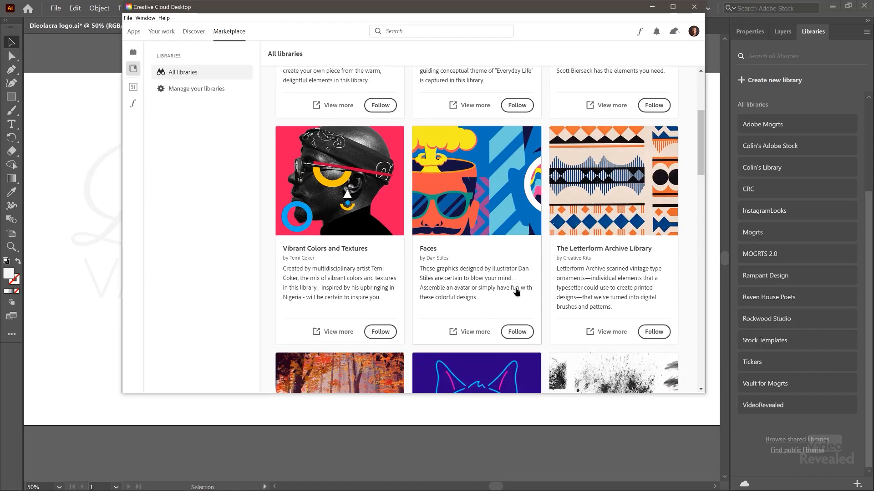
{"action": "scroll", "scroll_direction": "down", "scroll_amount": 3}
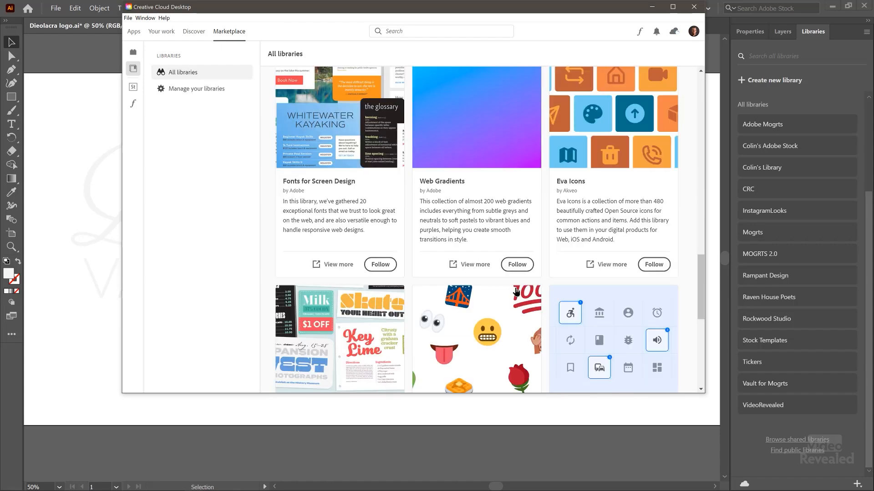
{"action": "scroll", "scroll_direction": "down", "scroll_amount": 3}
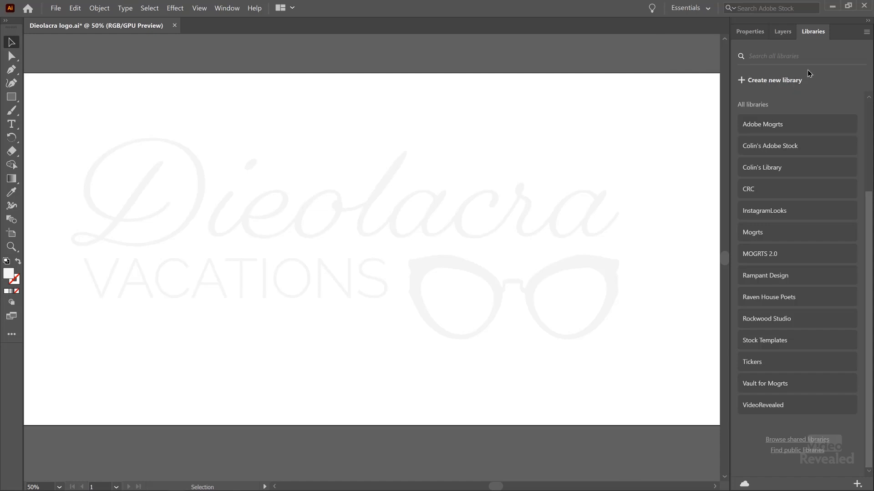
Create a new library named 'Dieolacra' and add the logo artwork to it
{"action": "left_click", "coordinate": [775, 81]}
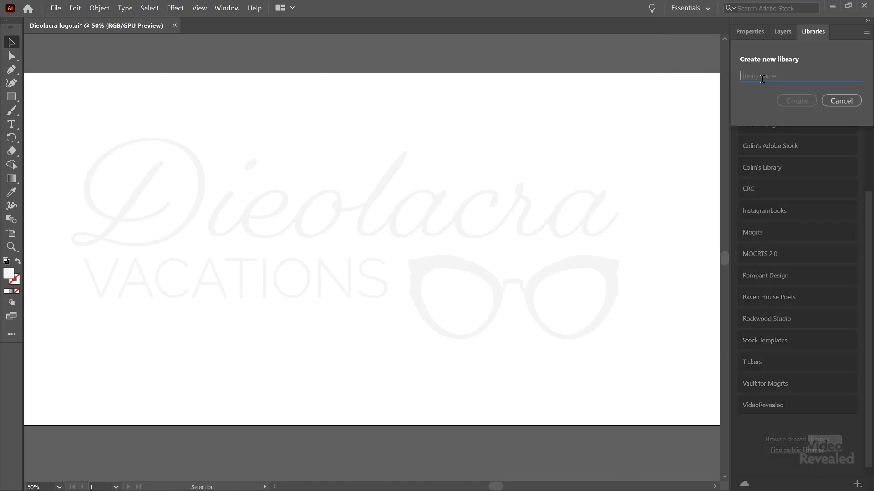
{"action": "type", "text": "Dieolacra"}
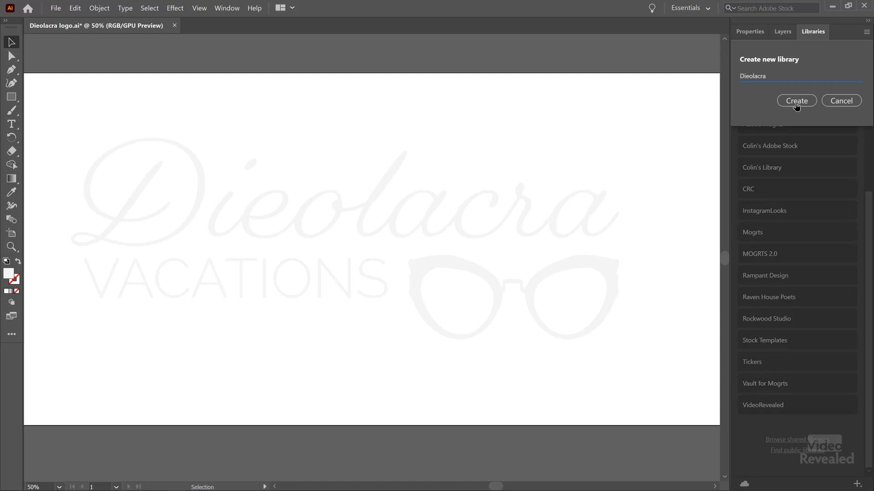
{"action": "left_click", "coordinate": [794, 101]}
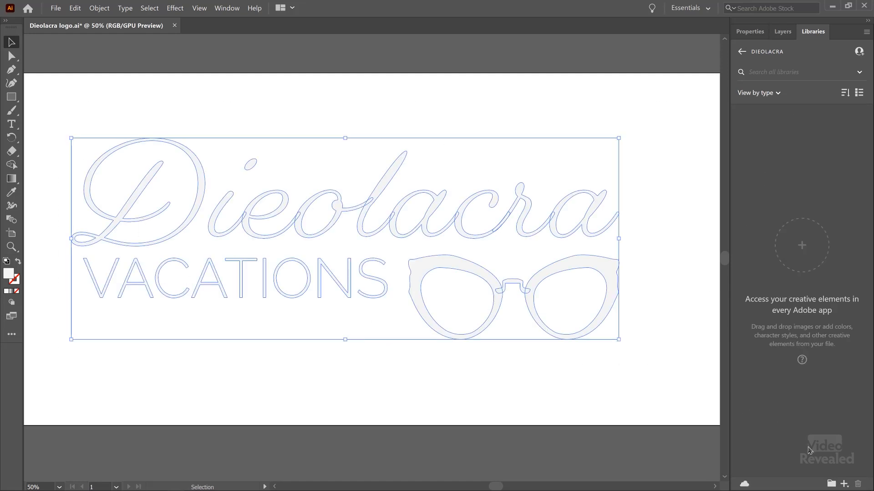
{"action": "left_click", "coordinate": [843, 483]}
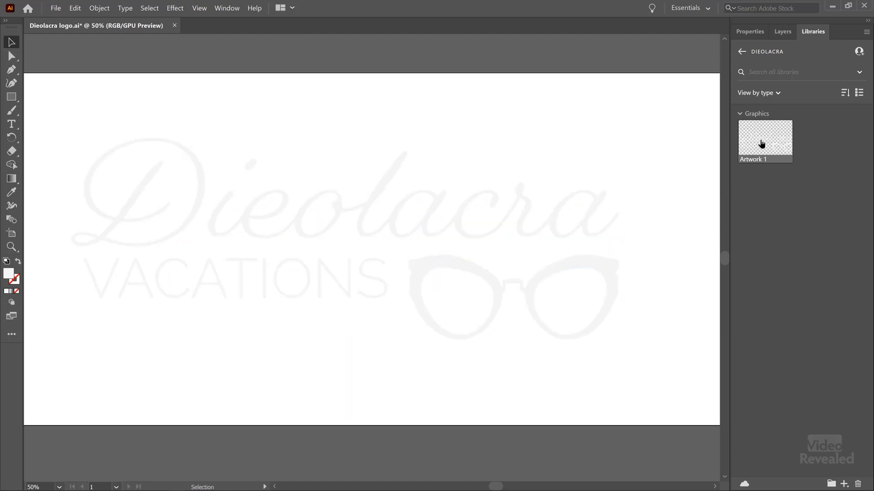
{"action": "mouse_move", "coordinate": [623, 239]}
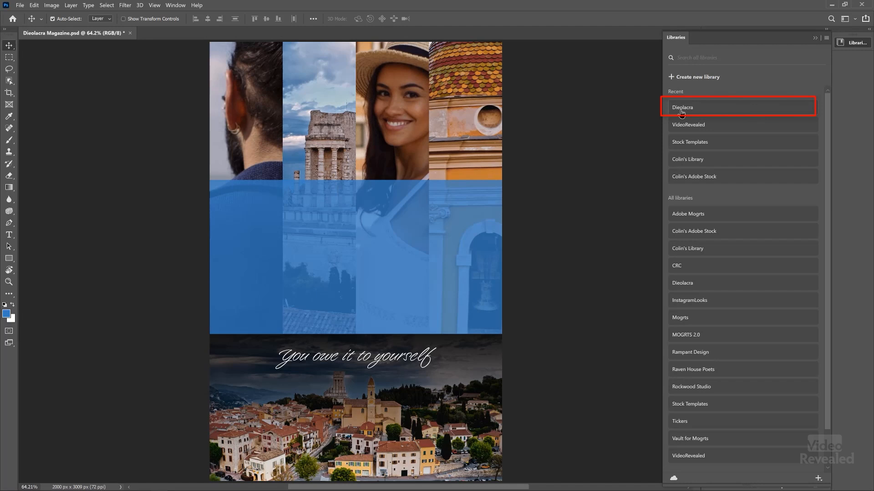
Place Artwork 1 from Dieolacra on the cover, shrink it, and centre it in the blue band
{"action": "left_click", "coordinate": [682, 107]}
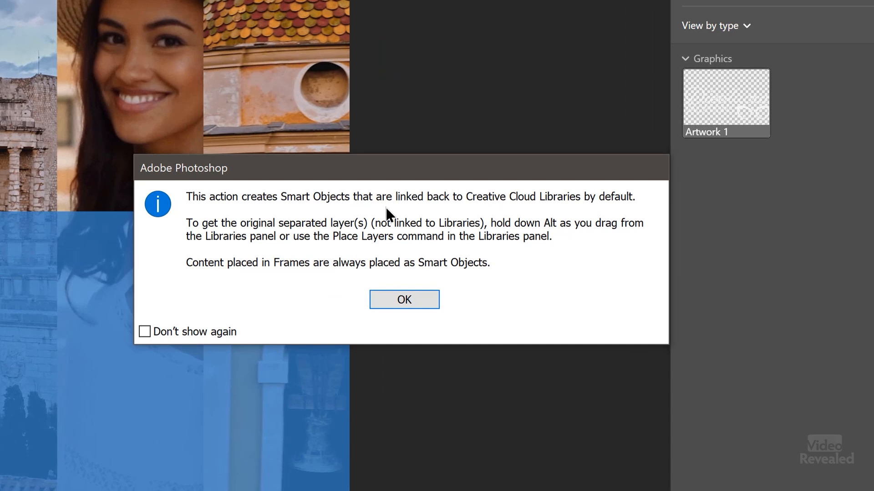
{"action": "mouse_move", "coordinate": [560, 337]}
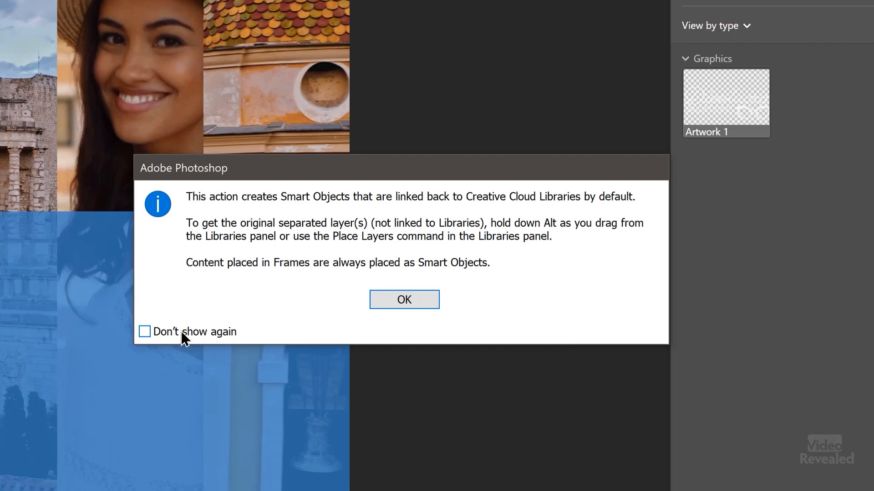
{"action": "mouse_move", "coordinate": [358, 294]}
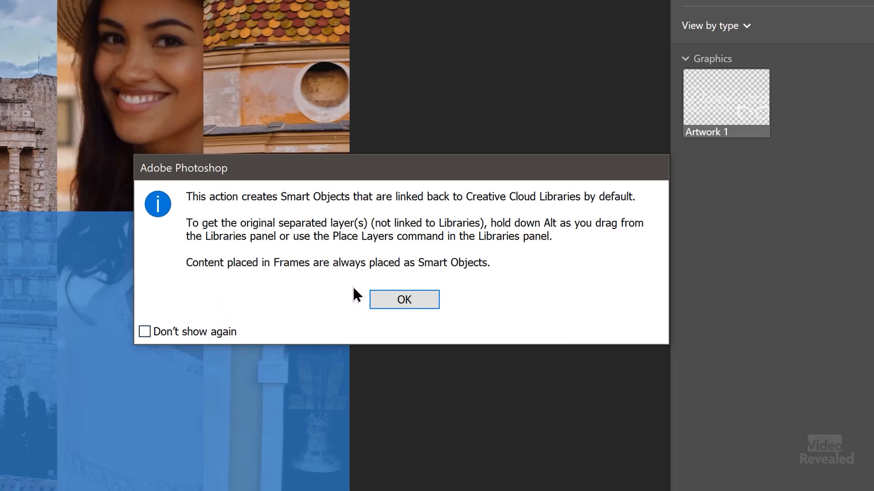
{"action": "left_click", "coordinate": [403, 299]}
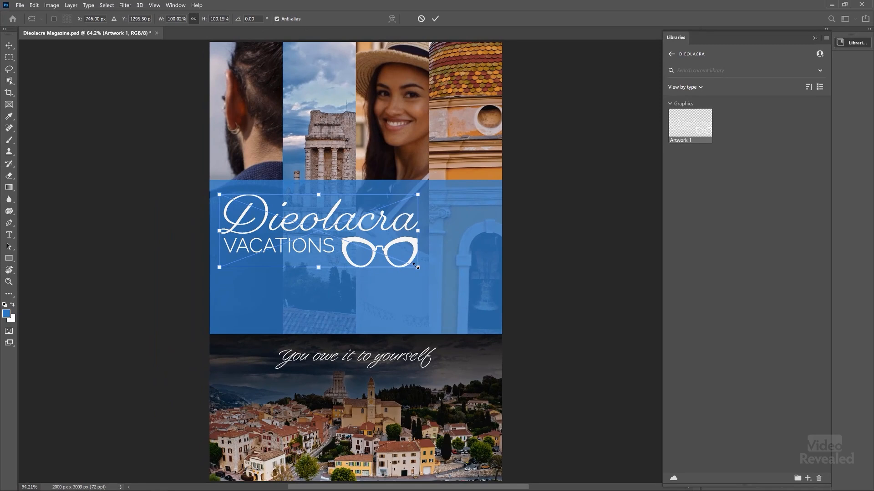
{"action": "left_click_drag", "start_coordinate": [417, 268], "coordinate": [442, 277]}
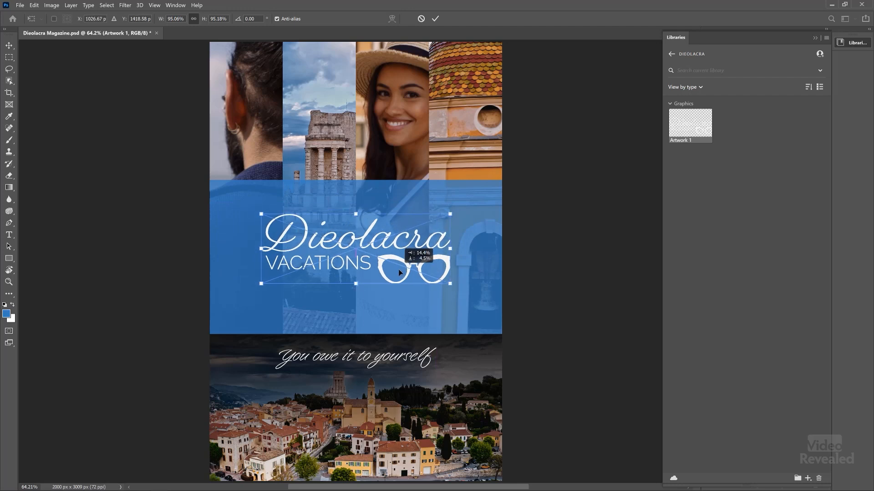
{"action": "left_click_drag", "start_coordinate": [400, 273], "coordinate": [415, 273]}
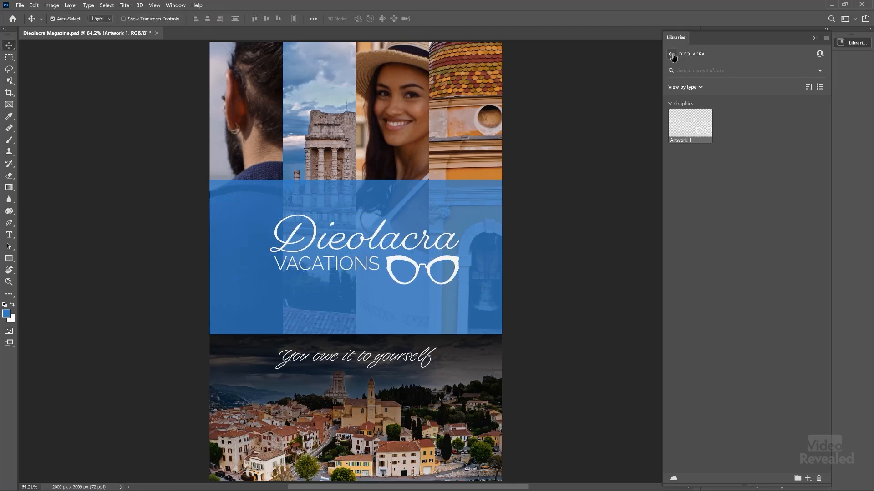
{"action": "left_click", "coordinate": [672, 54]}
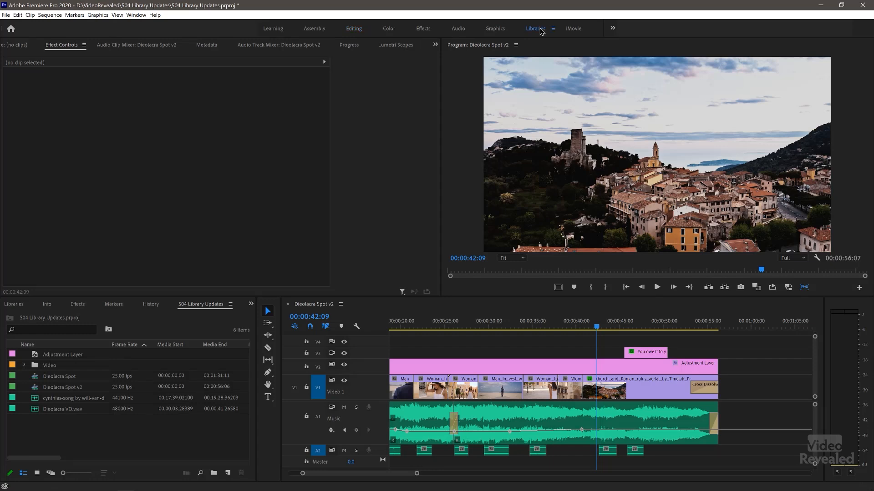
In the Libraries workspace, drag Dieolacra's Artwork 1 onto track V3 above the video
{"action": "left_click", "coordinate": [534, 28]}
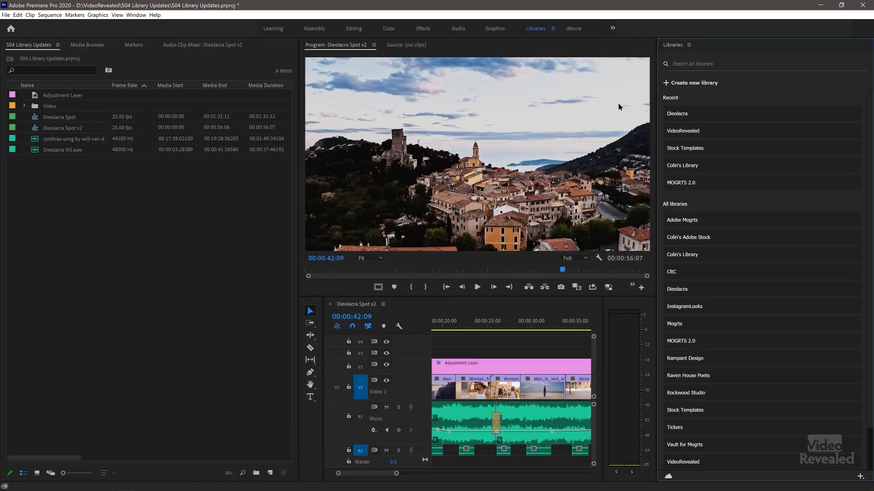
{"action": "left_click", "coordinate": [677, 113]}
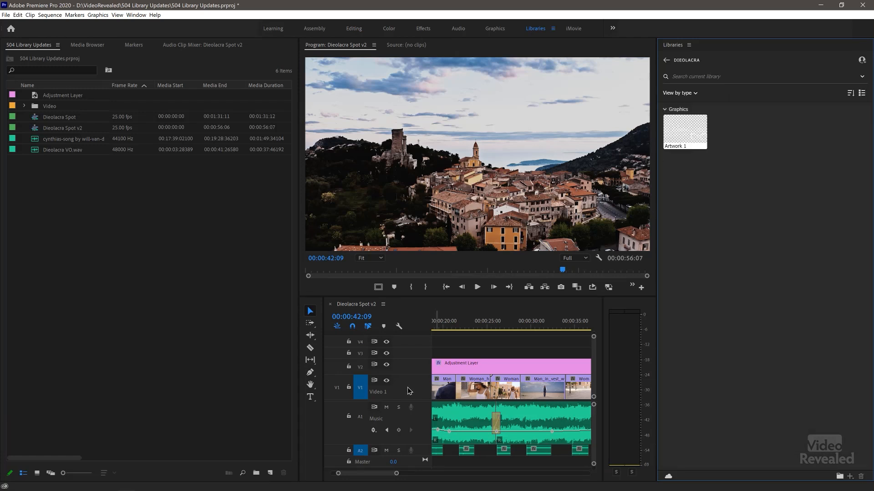
{"action": "mouse_move", "coordinate": [504, 348]}
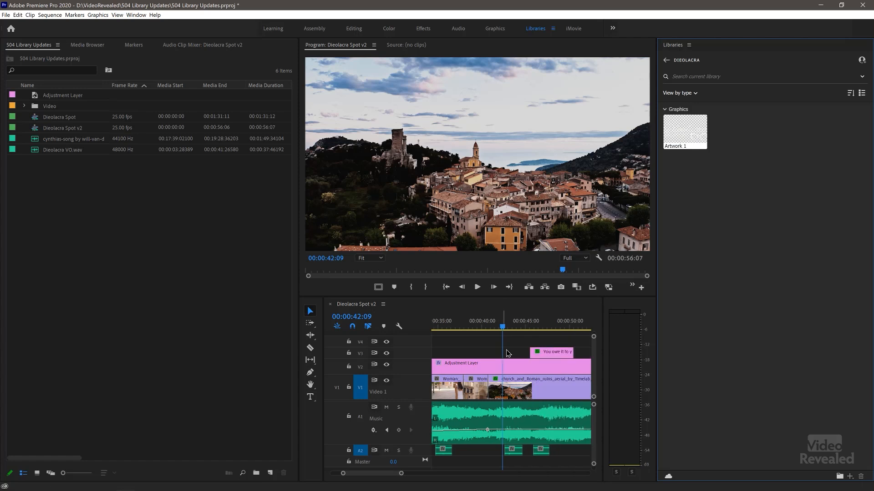
{"action": "left_click_drag", "start_coordinate": [685, 132], "coordinate": [546, 328]}
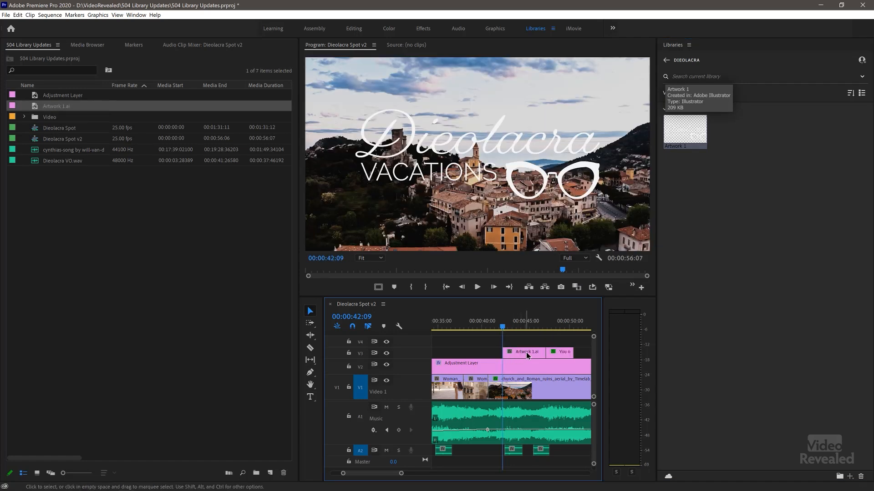
{"action": "left_click", "coordinate": [524, 352]}
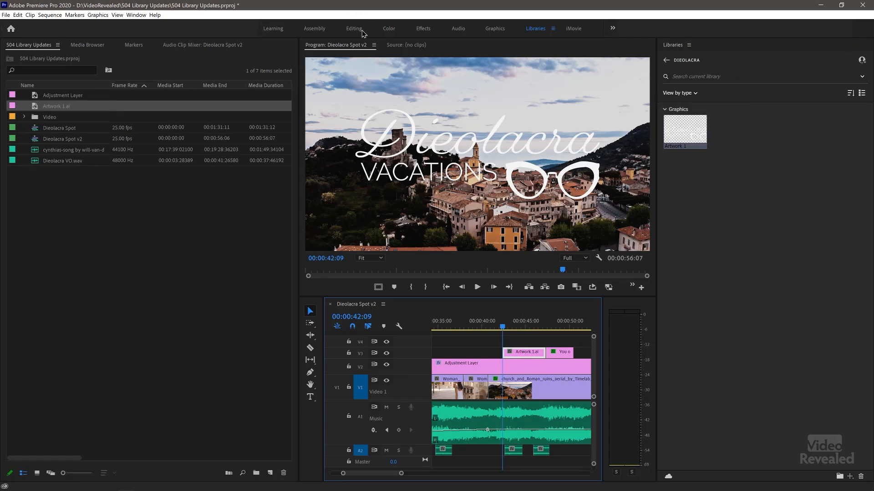
Give Artwork 1.ai cross dissolves at both ends, Scale 50 and Position Y 373
{"action": "left_click", "coordinate": [353, 28]}
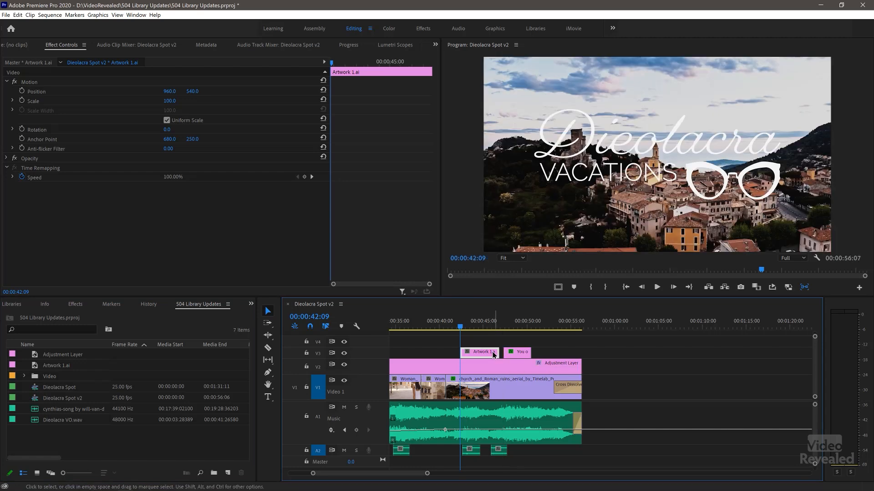
{"action": "mouse_move", "coordinate": [585, 342]}
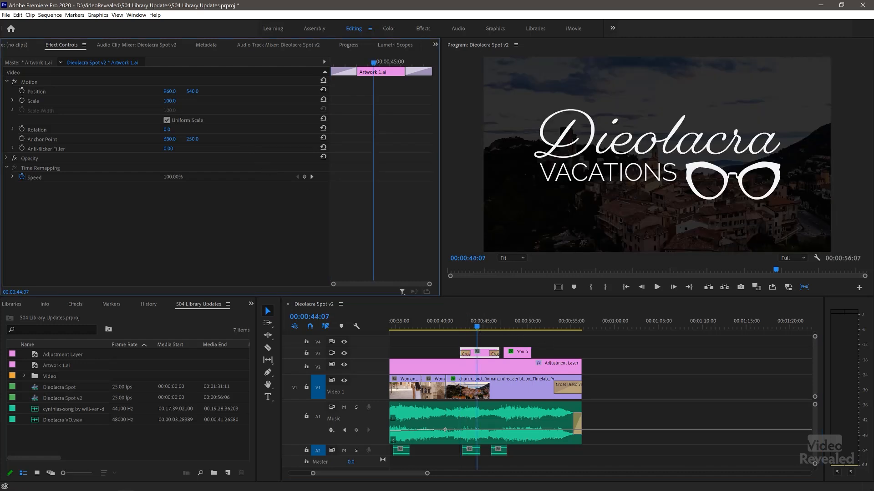
{"action": "double_click", "coordinate": [169, 101]}
{"action": "type", "text": "50"}
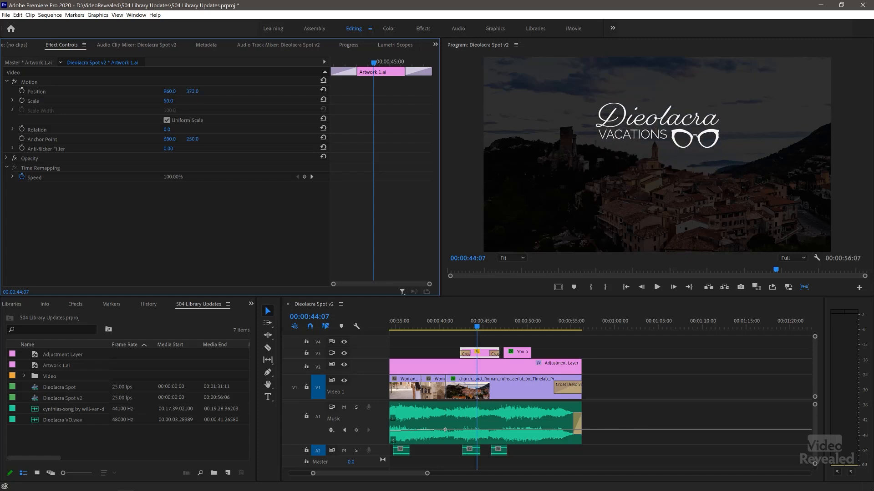
{"action": "left_click", "coordinate": [413, 321]}
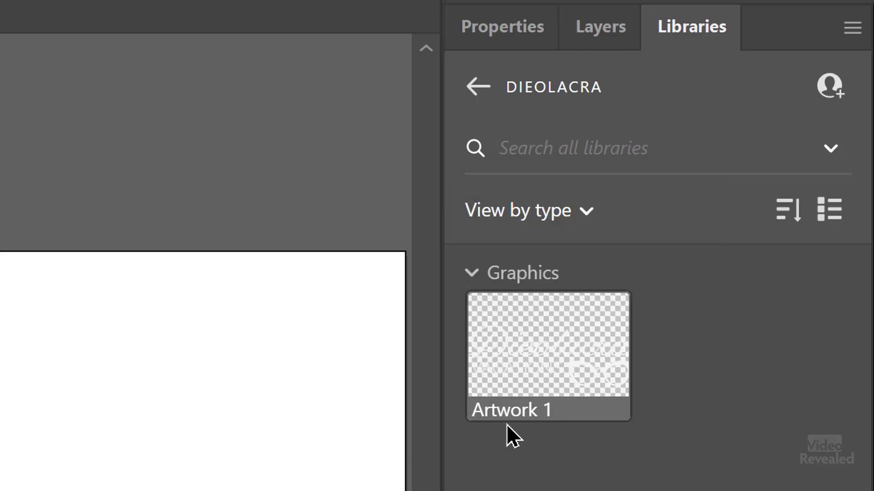
Edit Artwork 1 from the Libraries panel and set its fill to #9BEAE4
{"action": "right_click", "coordinate": [547, 355]}
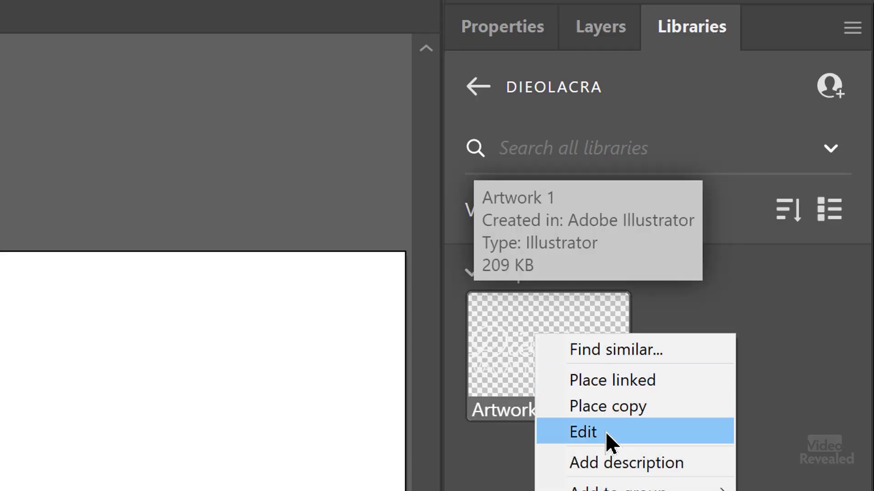
{"action": "left_click", "coordinate": [581, 432]}
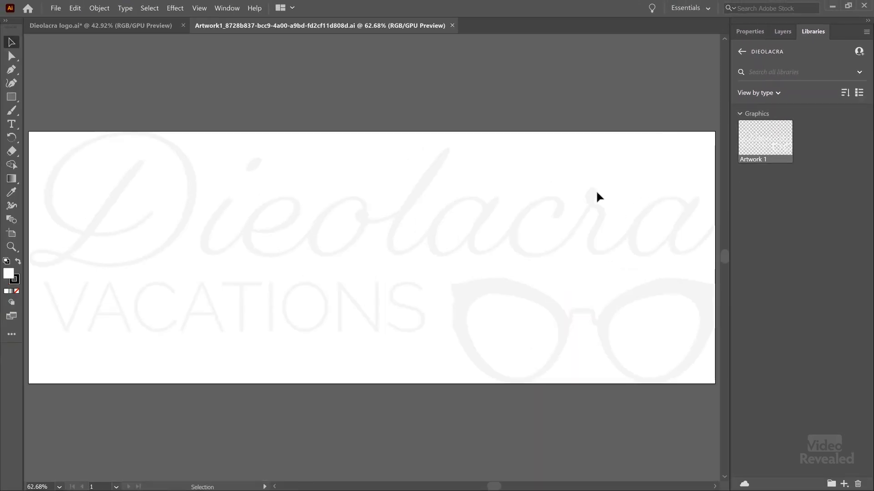
{"action": "mouse_move", "coordinate": [348, 261]}
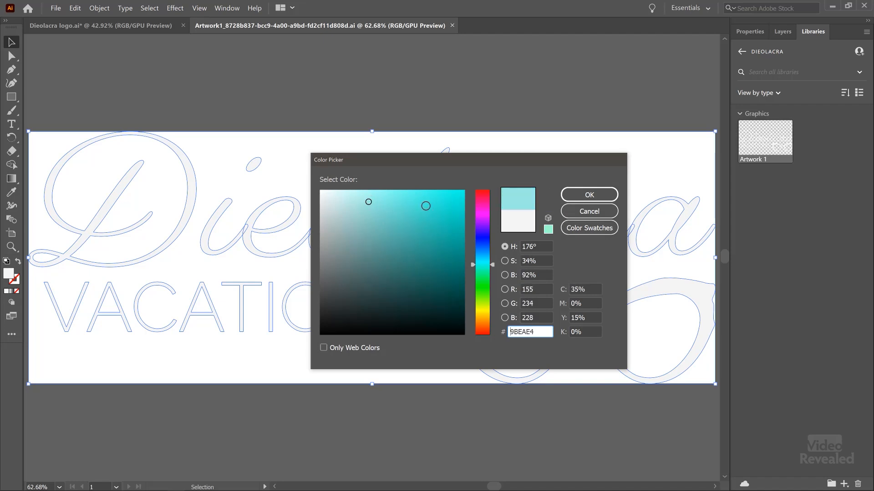
{"action": "left_click", "coordinate": [588, 195]}
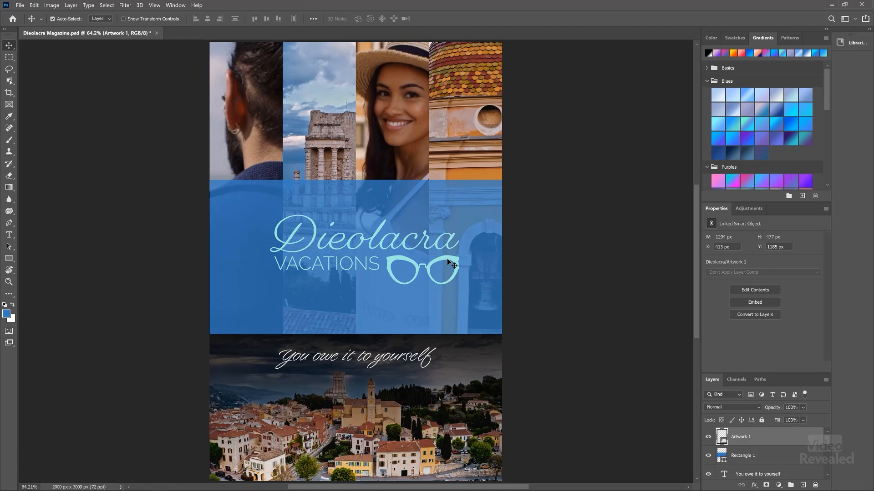
{"action": "mouse_move", "coordinate": [365, 251]}
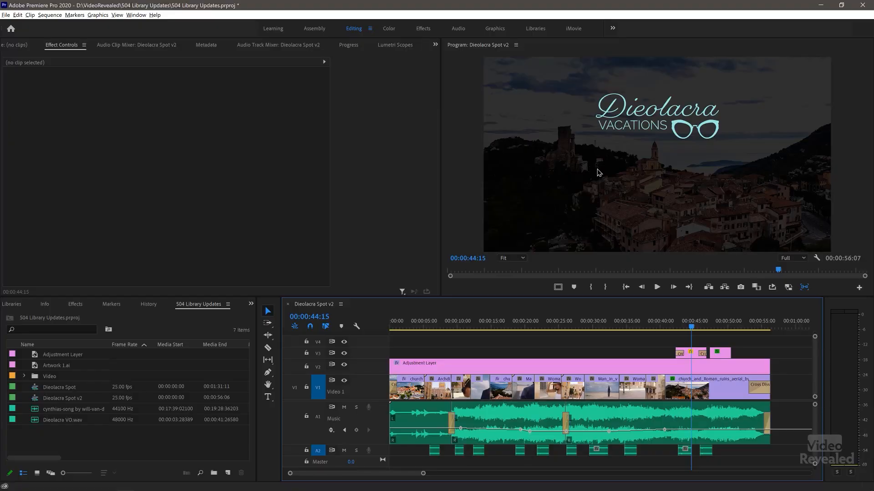
{"action": "mouse_move", "coordinate": [652, 194]}
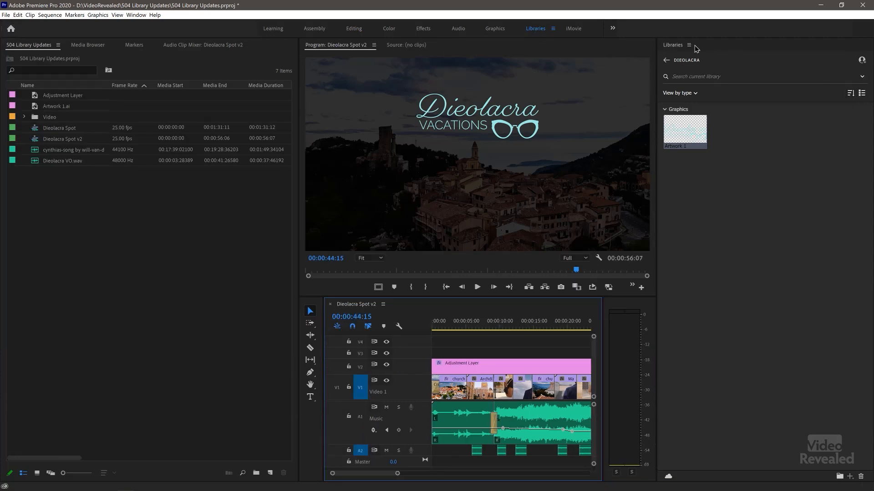
View the Dieolacra library on the website and show Artwork 1's ••• actions
{"action": "left_click", "coordinate": [689, 45]}
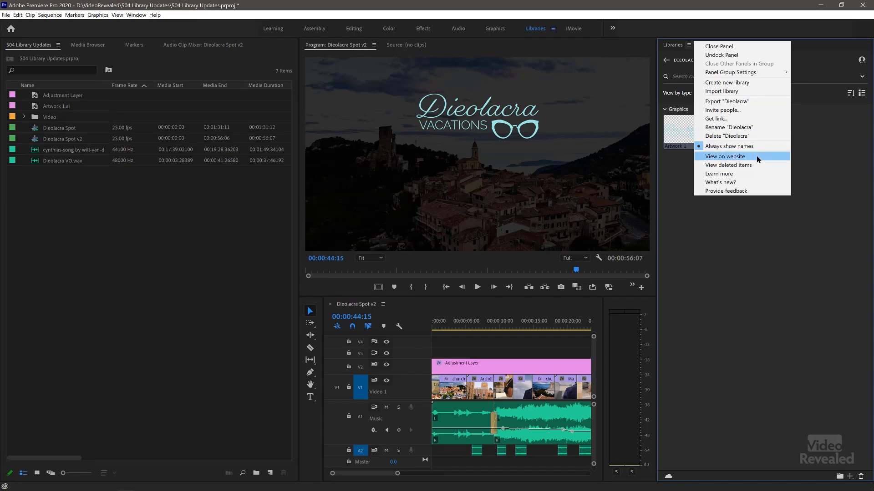
{"action": "left_click", "coordinate": [725, 156]}
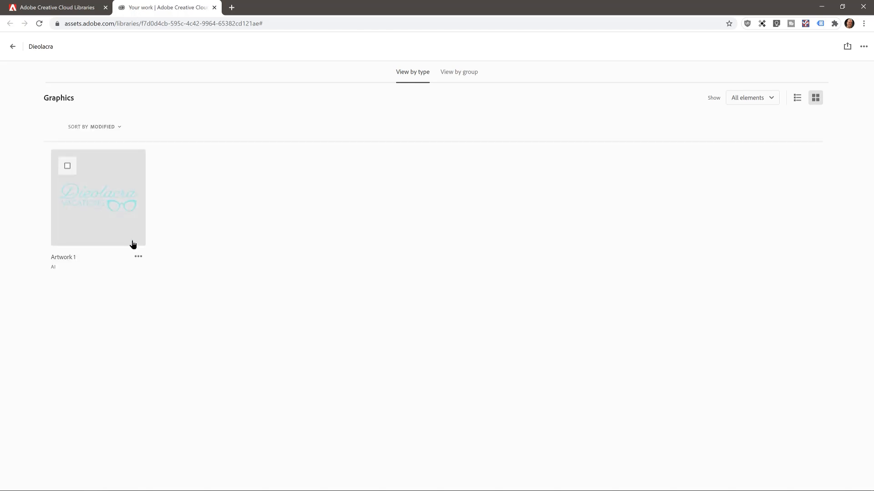
{"action": "left_click", "coordinate": [138, 257]}
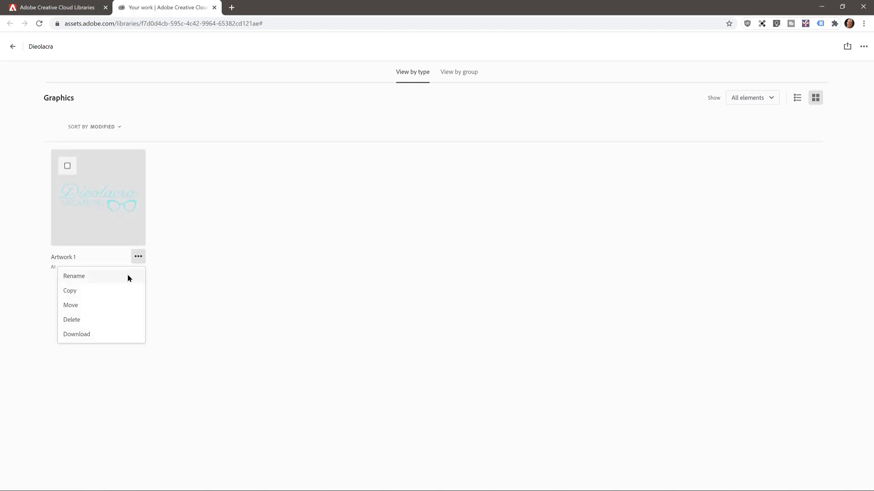
{"action": "mouse_move", "coordinate": [140, 207]}
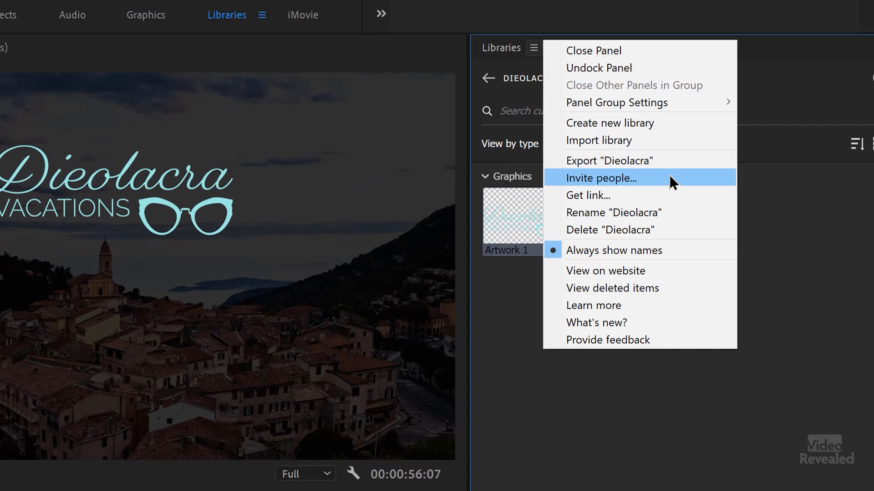
{"action": "mouse_move", "coordinate": [668, 171]}
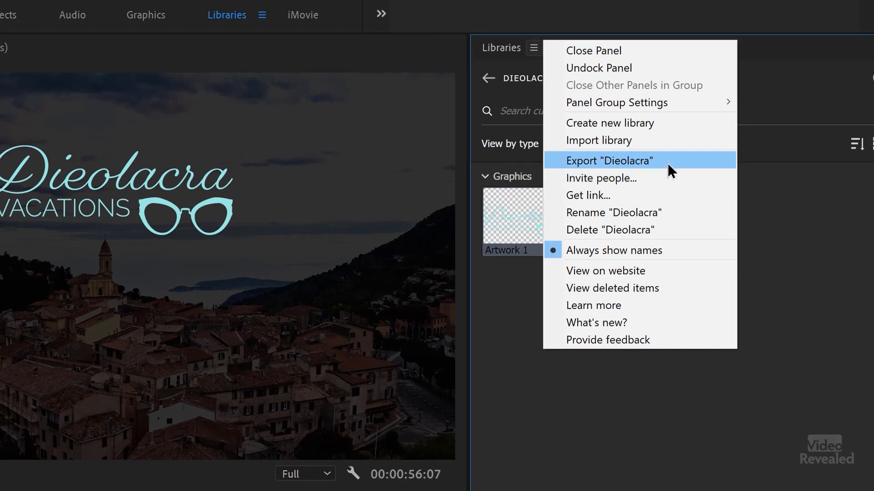
{"action": "mouse_move", "coordinate": [669, 218]}
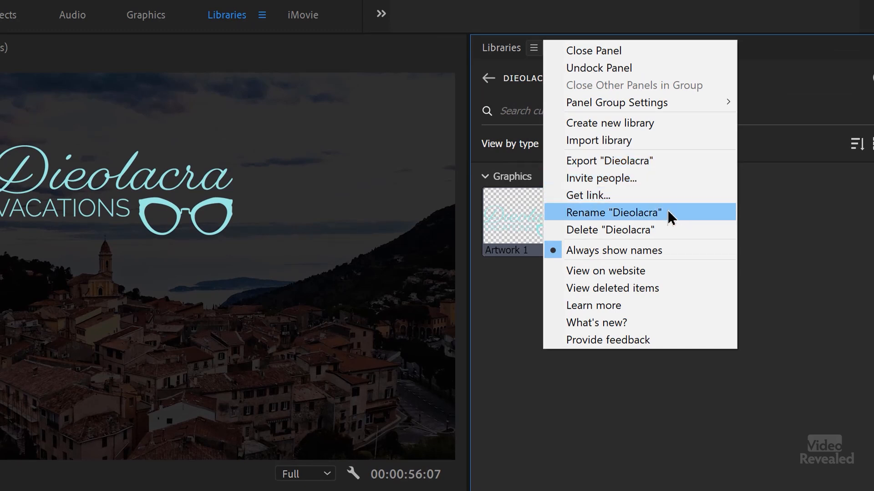
{"action": "mouse_move", "coordinate": [661, 288]}
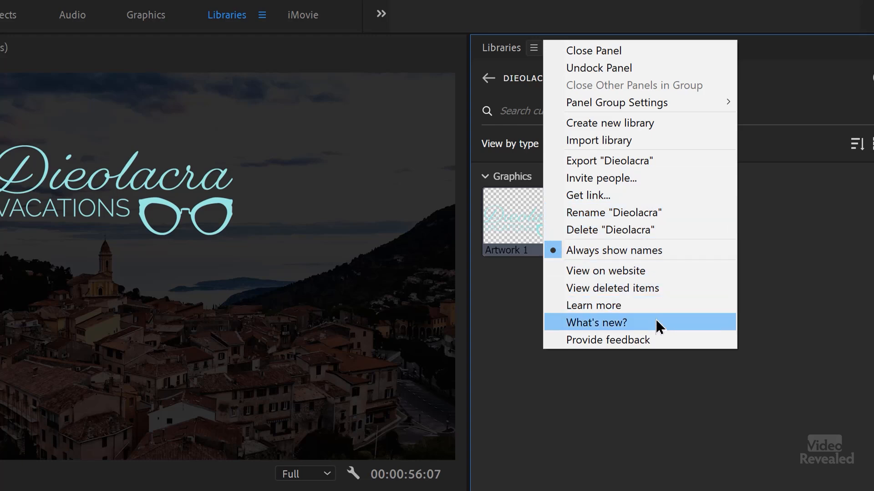
Choose the help entry in the Libraries panel menu for the Creative Cloud Libraries article
{"action": "left_click", "coordinate": [596, 323]}
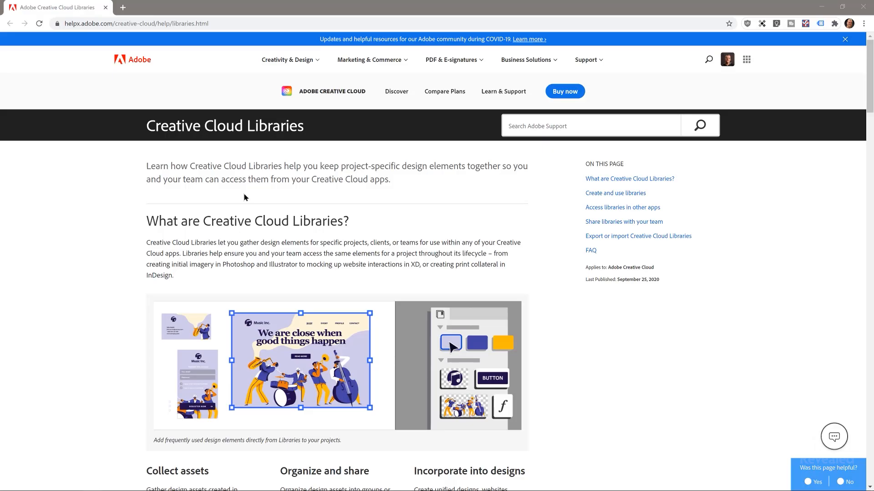
{"action": "scroll", "scroll_direction": "down", "scroll_amount": 3}
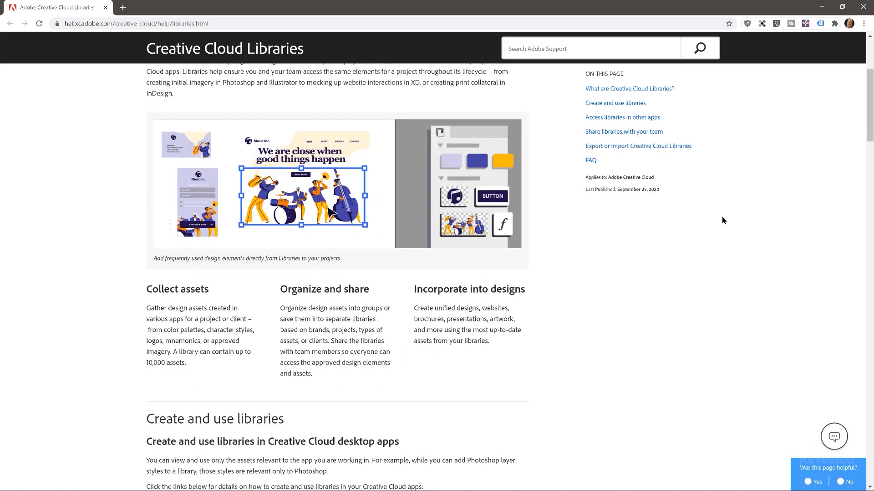
{"action": "scroll", "scroll_direction": "down", "scroll_amount": 3}
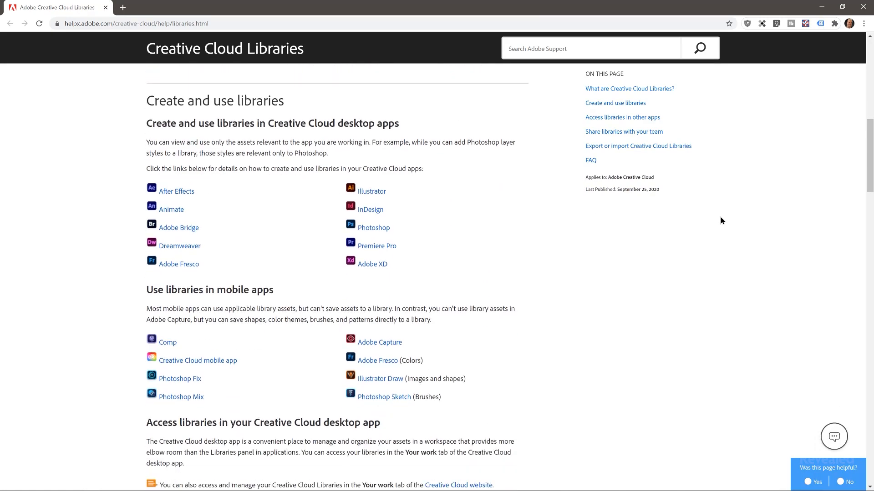
{"action": "scroll", "scroll_direction": "down", "scroll_amount": 3}
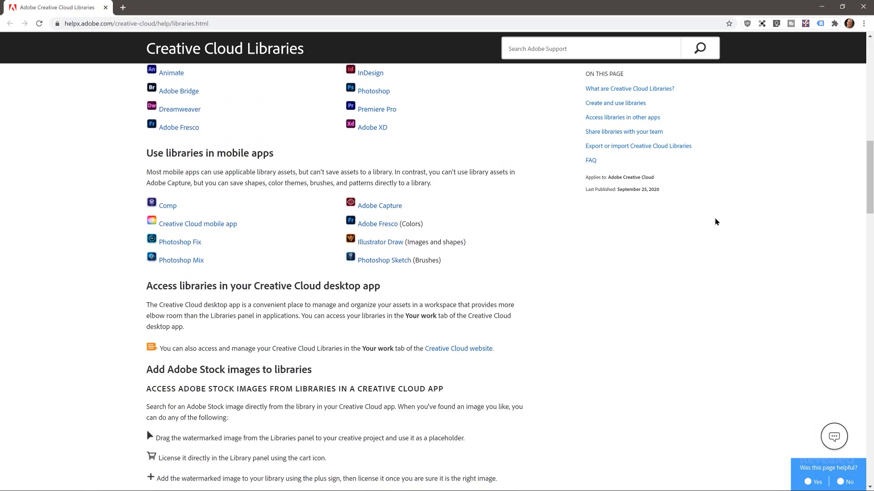
{"action": "scroll", "scroll_direction": "down", "scroll_amount": 3}
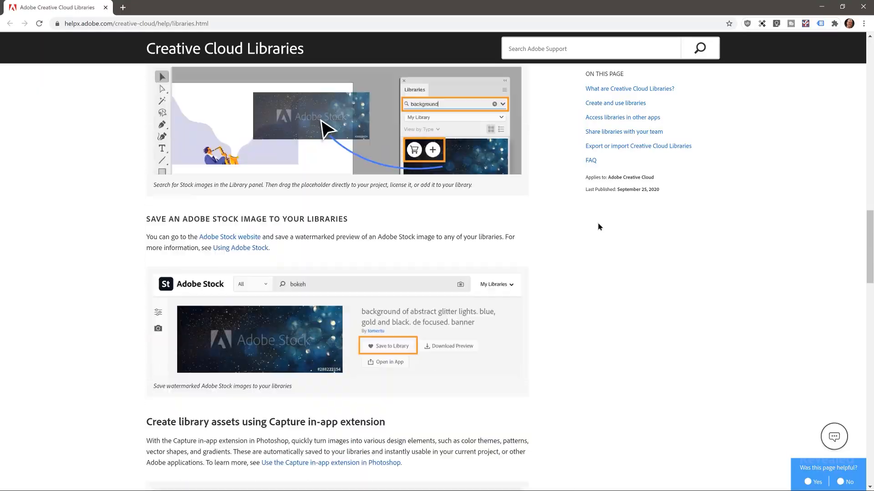
{"action": "scroll", "scroll_direction": "down", "scroll_amount": 3}
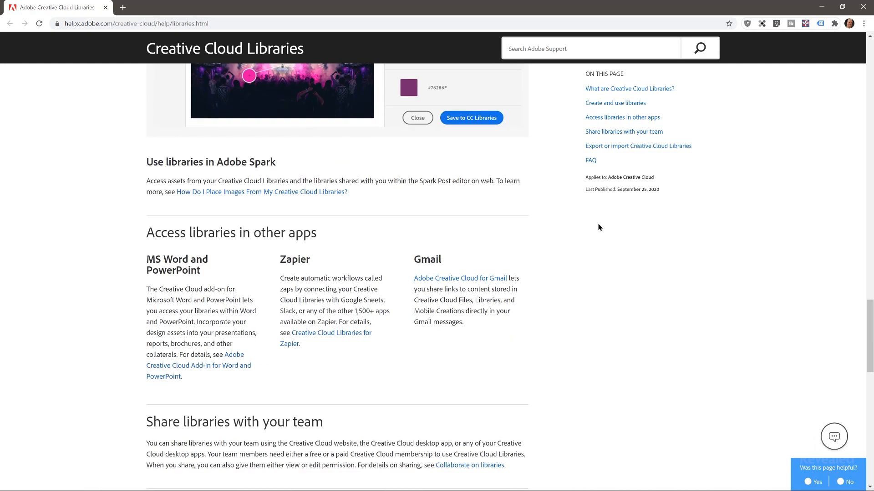
{"action": "scroll", "scroll_direction": "down", "scroll_amount": 3}
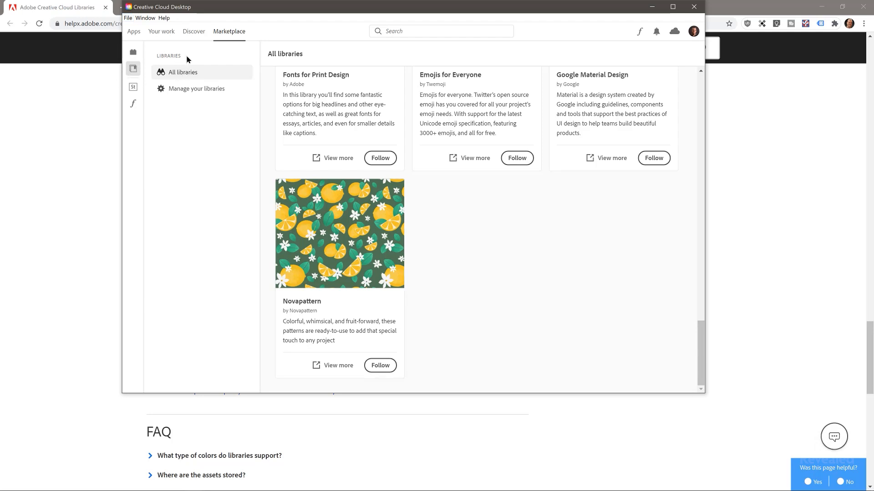
Switch to the Your work tab to list your libraries, including Adobe Mogrts
{"action": "left_click", "coordinate": [161, 31]}
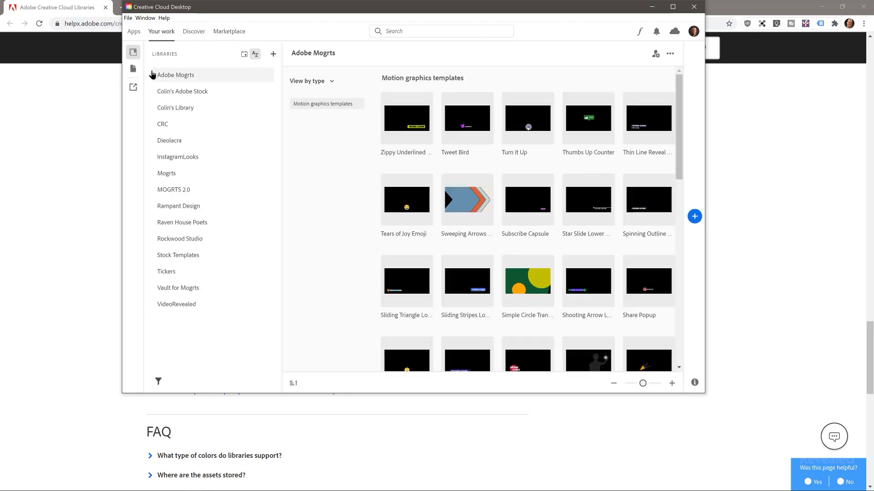
{"action": "mouse_move", "coordinate": [205, 91]}
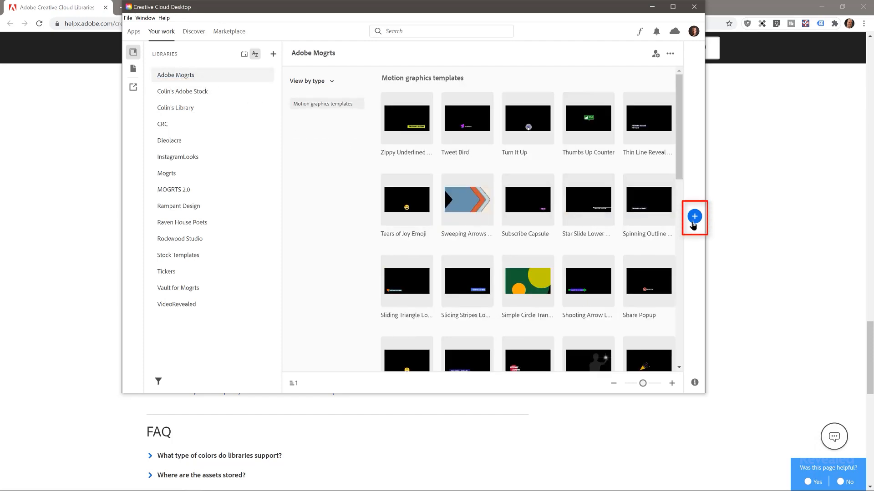
{"action": "left_click", "coordinate": [693, 216]}
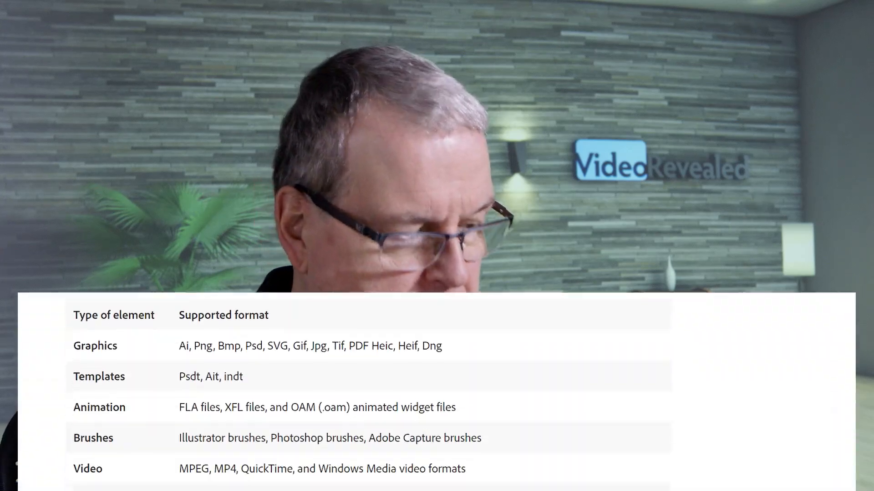
{"action": "scroll", "scroll_direction": "down", "scroll_amount": 3}
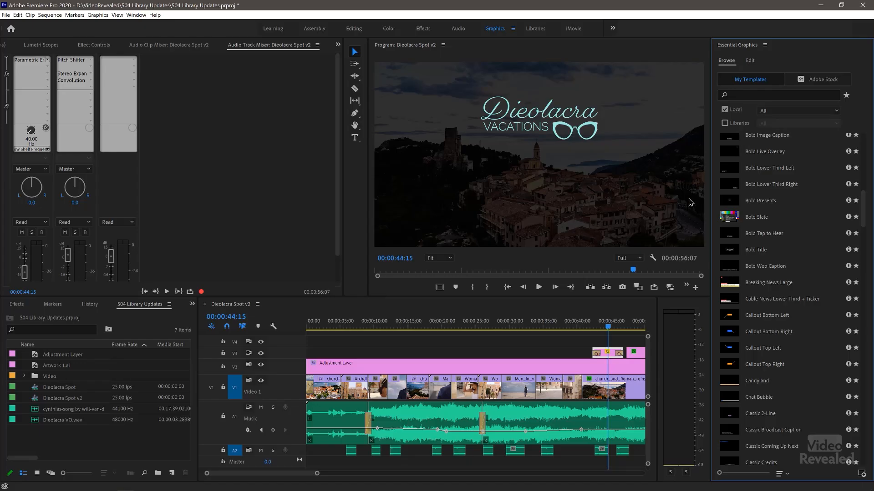
{"action": "mouse_move", "coordinate": [736, 175]}
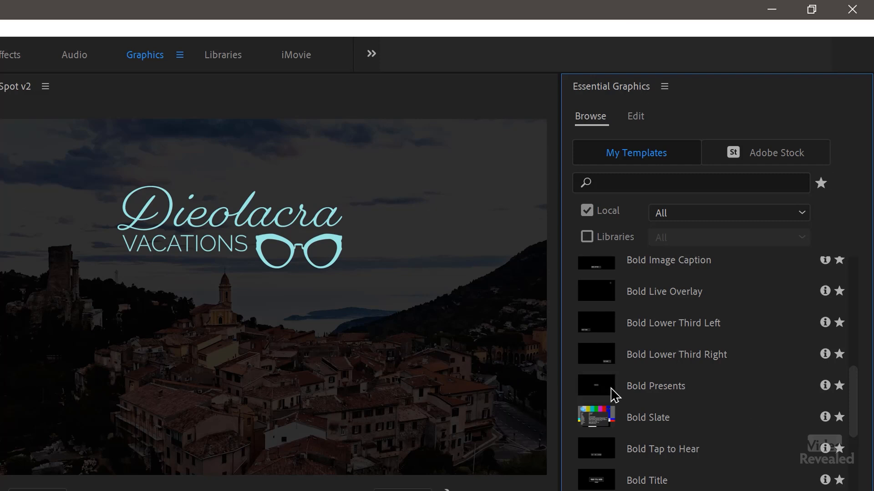
Right-click Bold Presents in Essential Graphics to show its Copy to Library option
{"action": "right_click", "coordinate": [613, 386]}
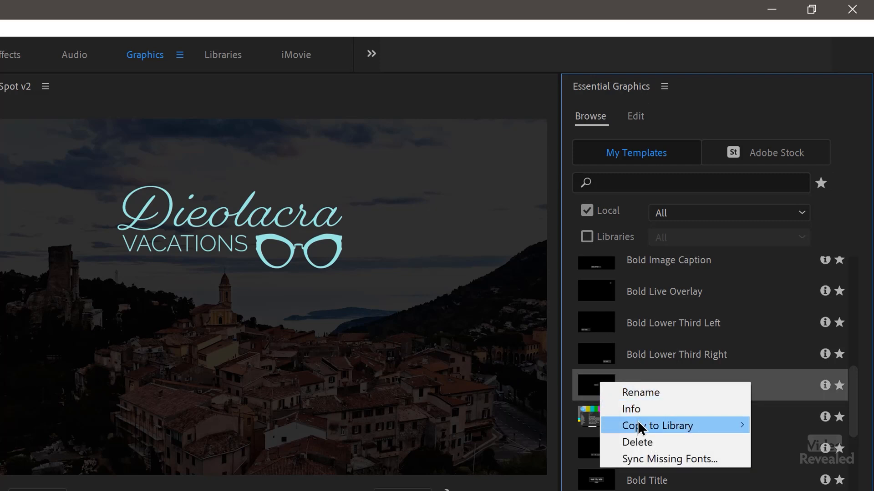
{"action": "mouse_move", "coordinate": [656, 426]}
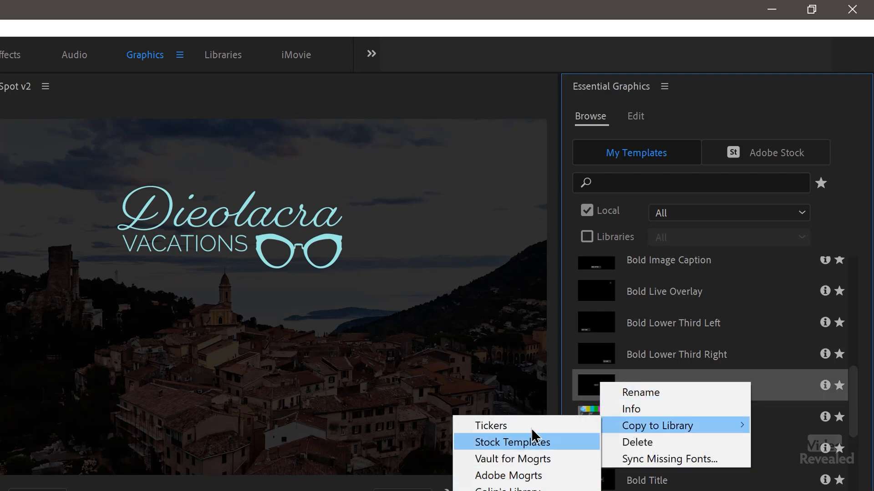
{"action": "mouse_move", "coordinate": [474, 452]}
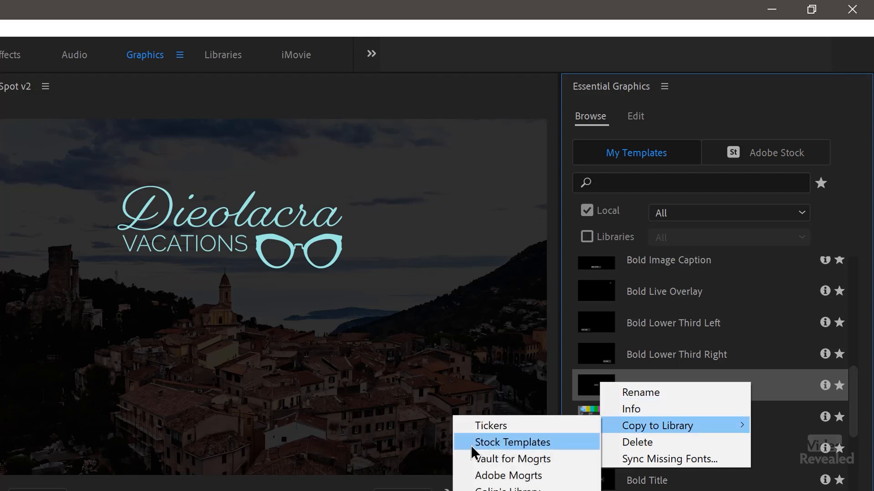